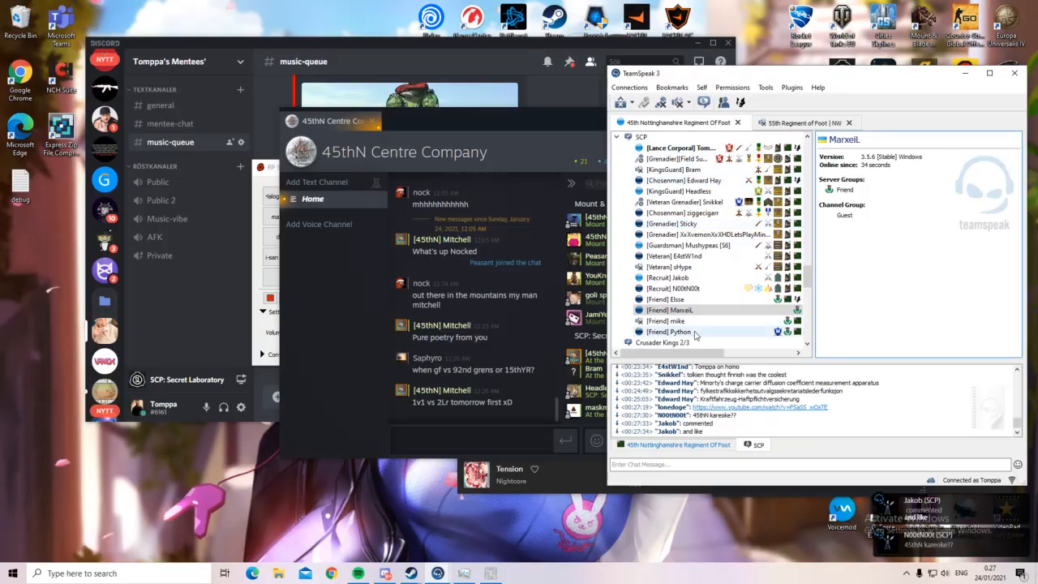
Post a quick one-letter message 'f' in the server chat.
type("f")
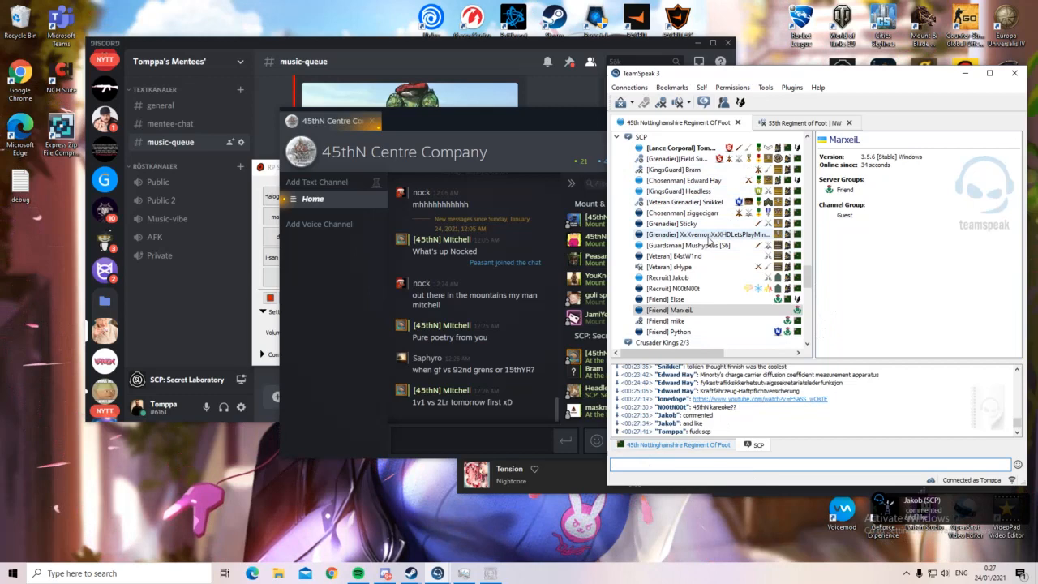
mouse_move(689, 245)
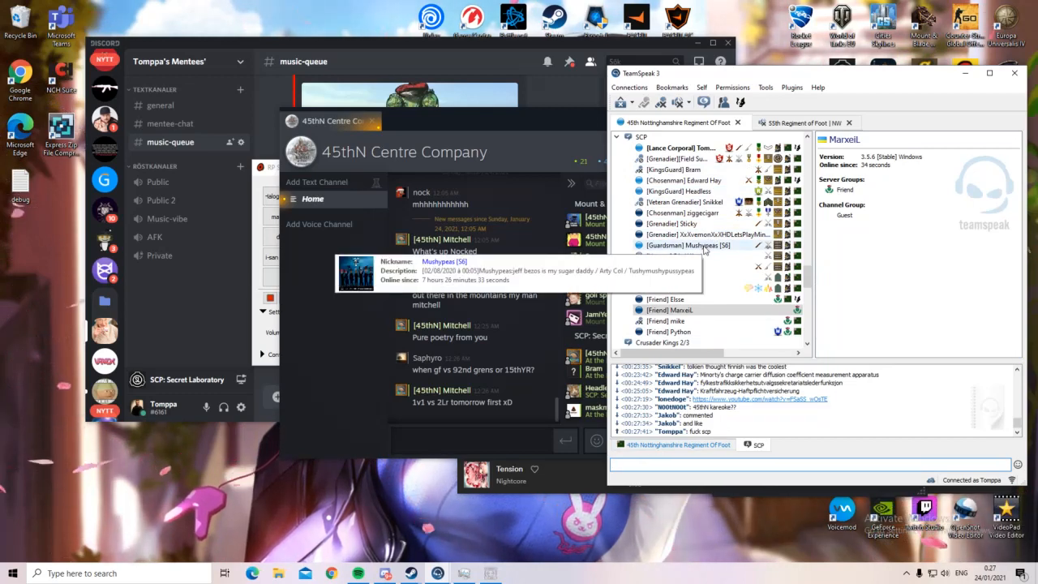
View the client's info from the channel tree and reply 'he doesnt k…' in the chat.
right_click(684, 191)
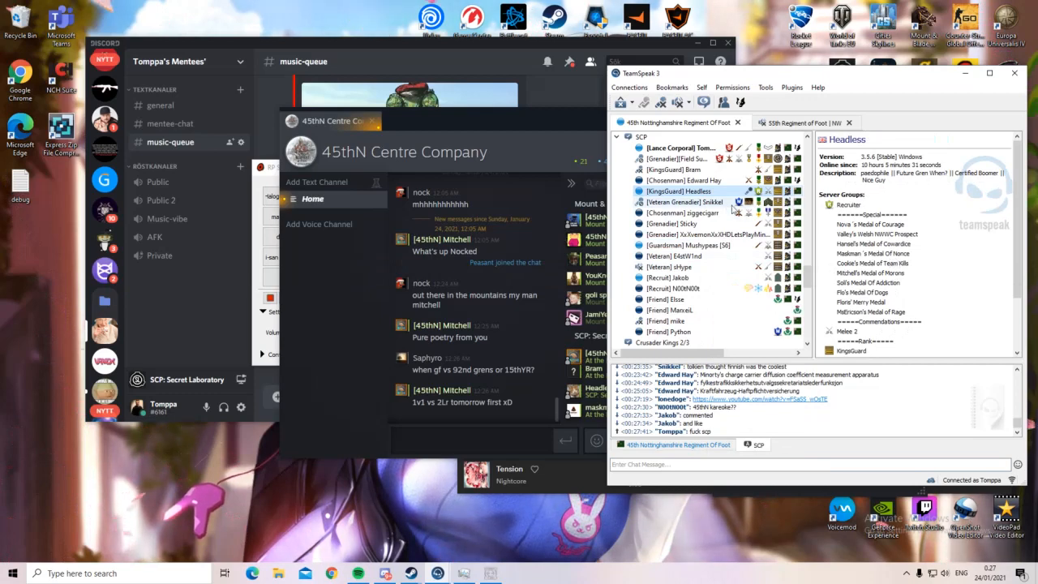
mouse_move(680, 191)
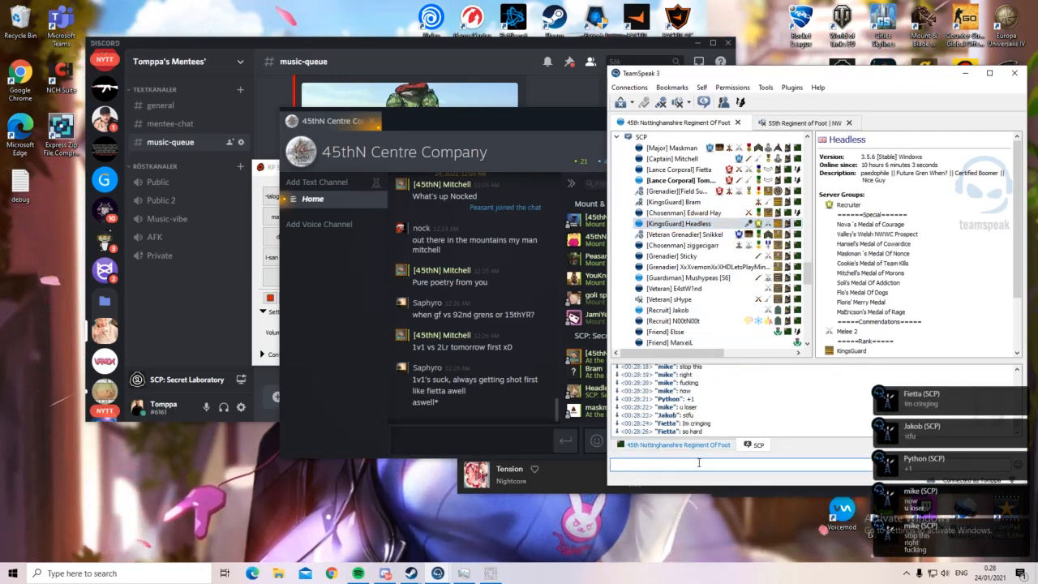
type("h")
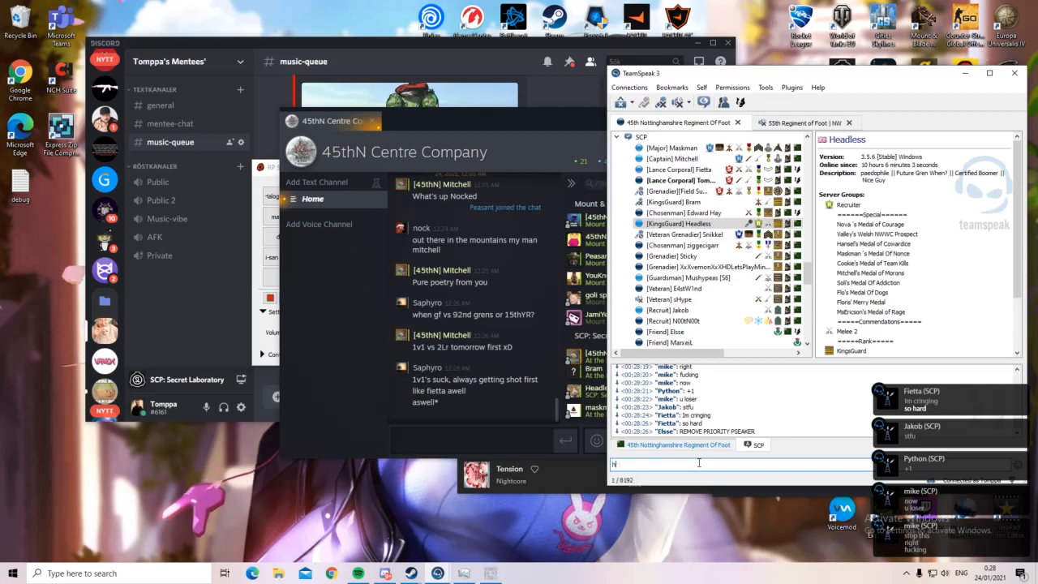
type("e doesnt k")
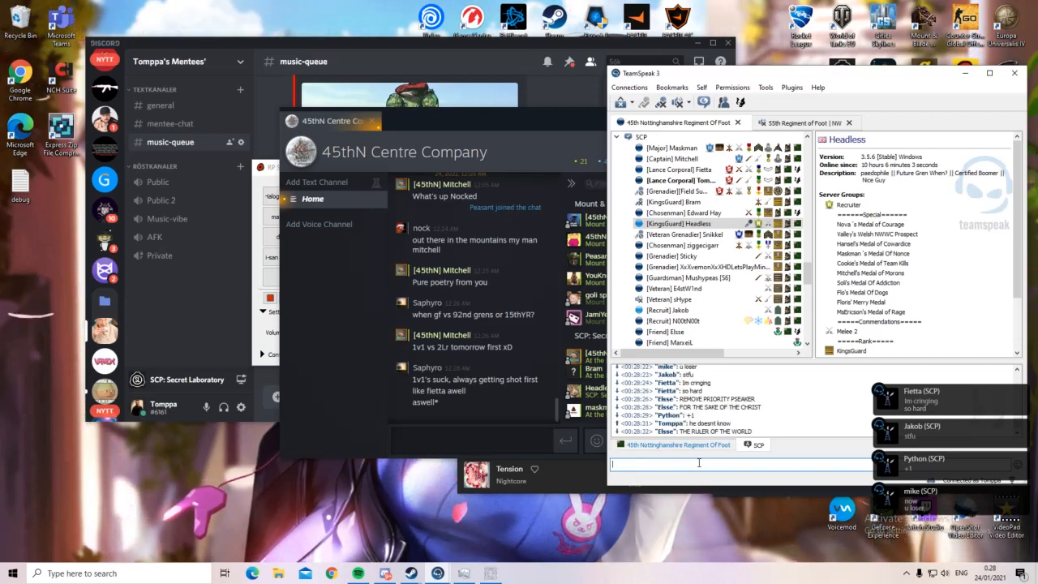
Grant the client Priority Speaker from the context menu and confirm the change.
right_click(678, 223)
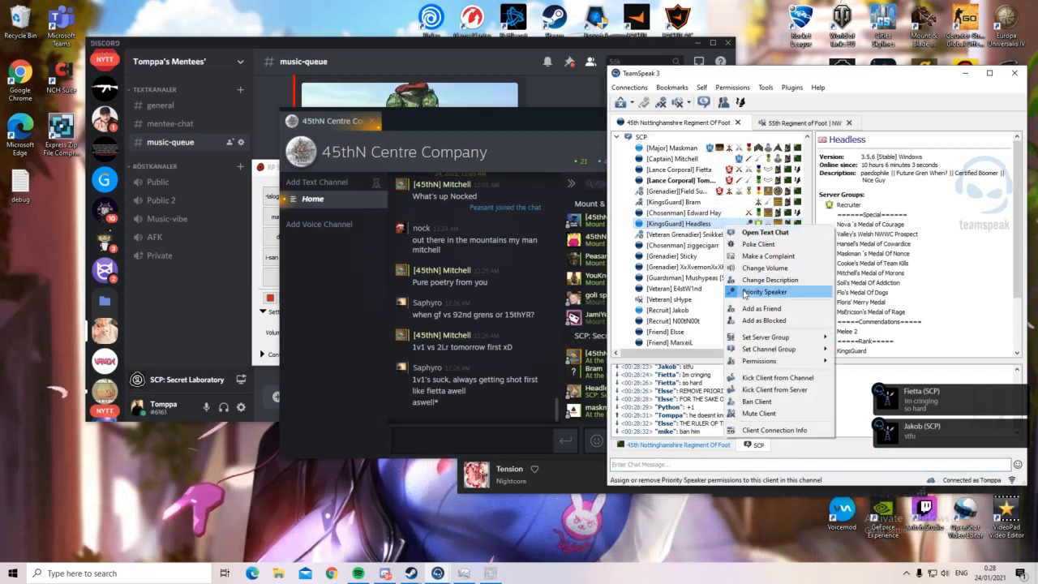
left_click(765, 291)
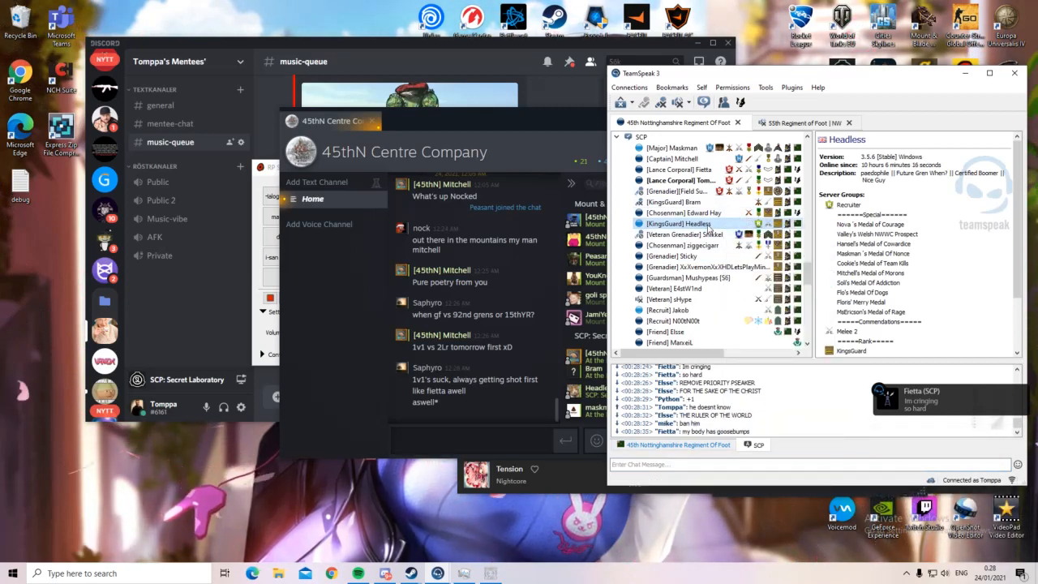
right_click(668, 233)
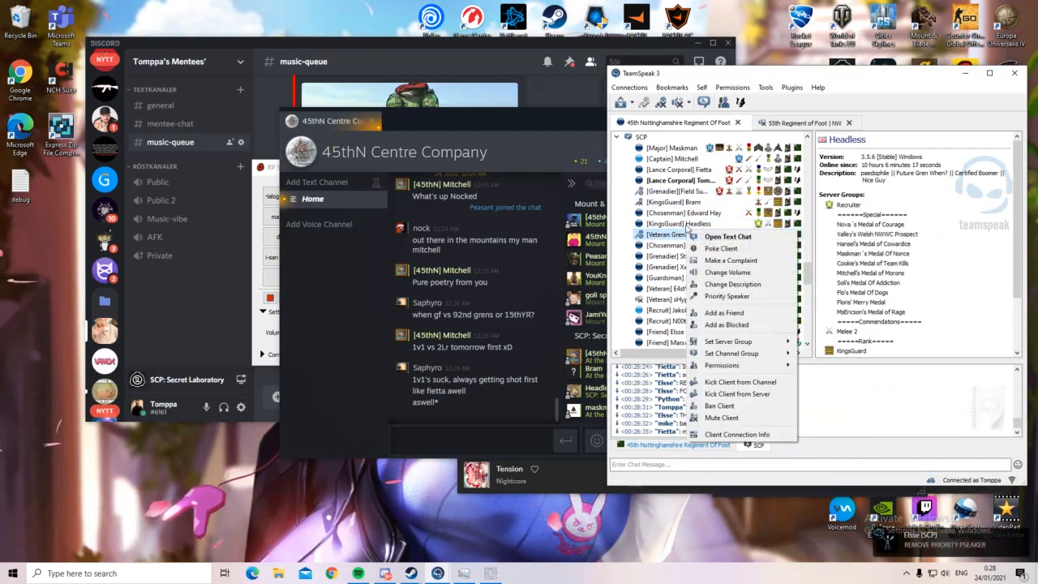
left_click(720, 248)
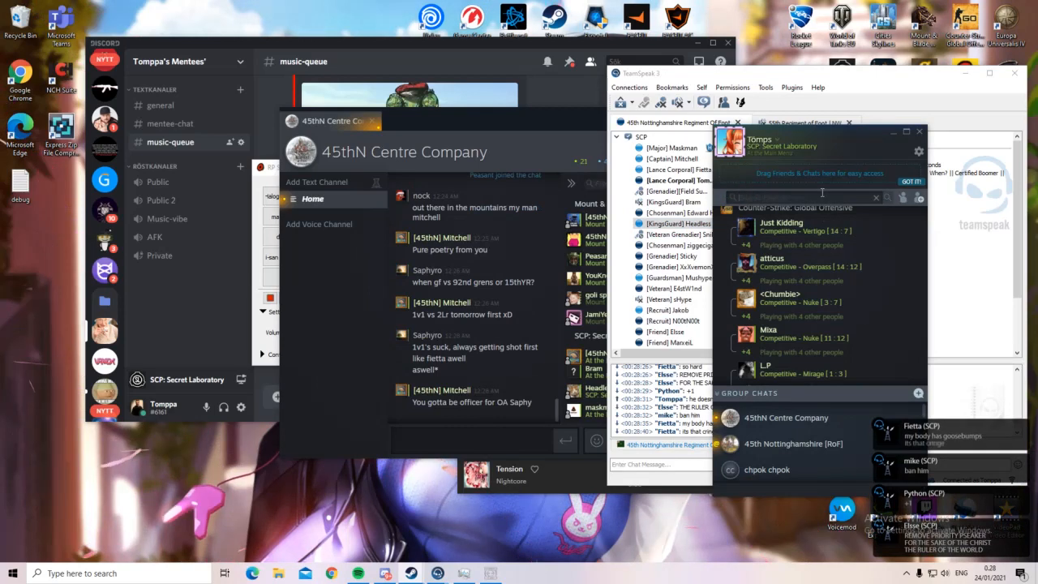
Message Headless on Steam hoping they liked the priority speaker.
right_click(786, 227)
type("hope you liked the p")
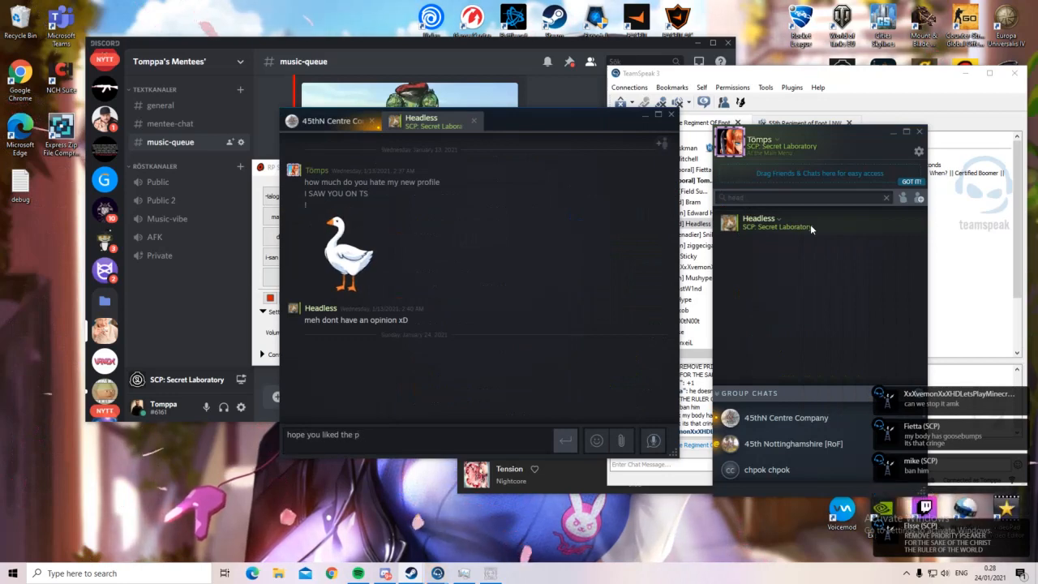
type("riority spe")
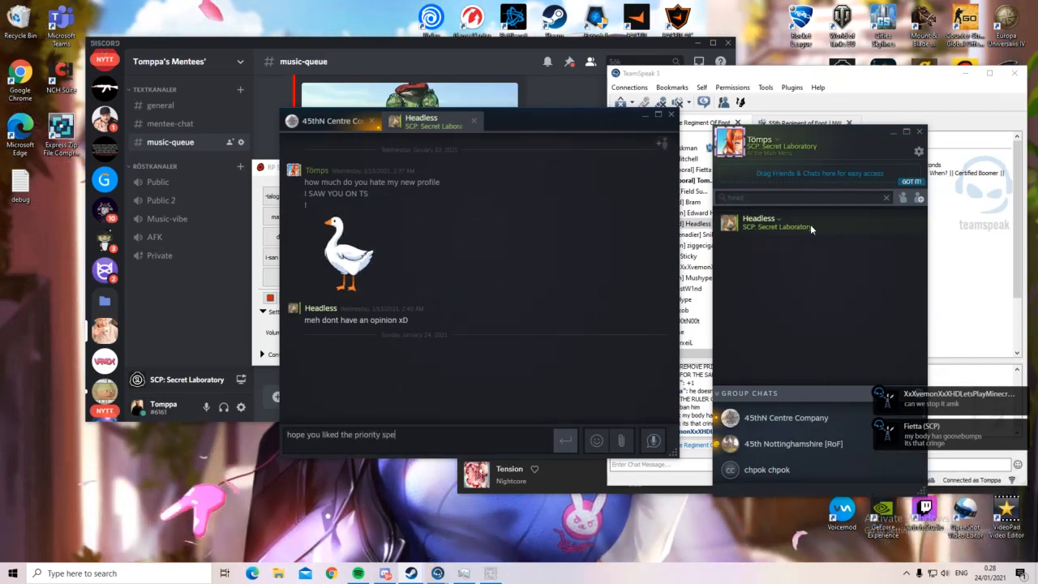
key("enter")
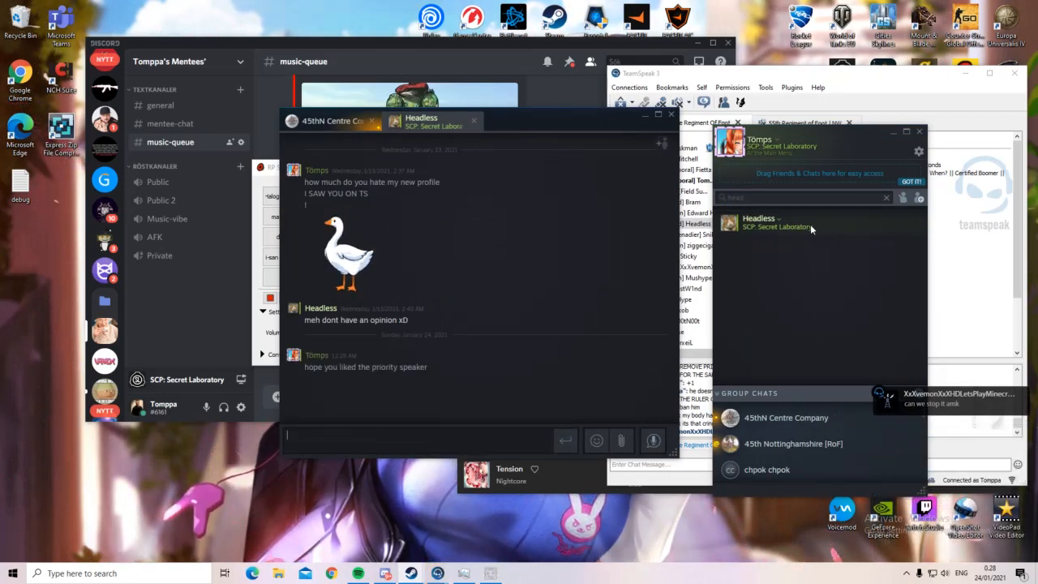